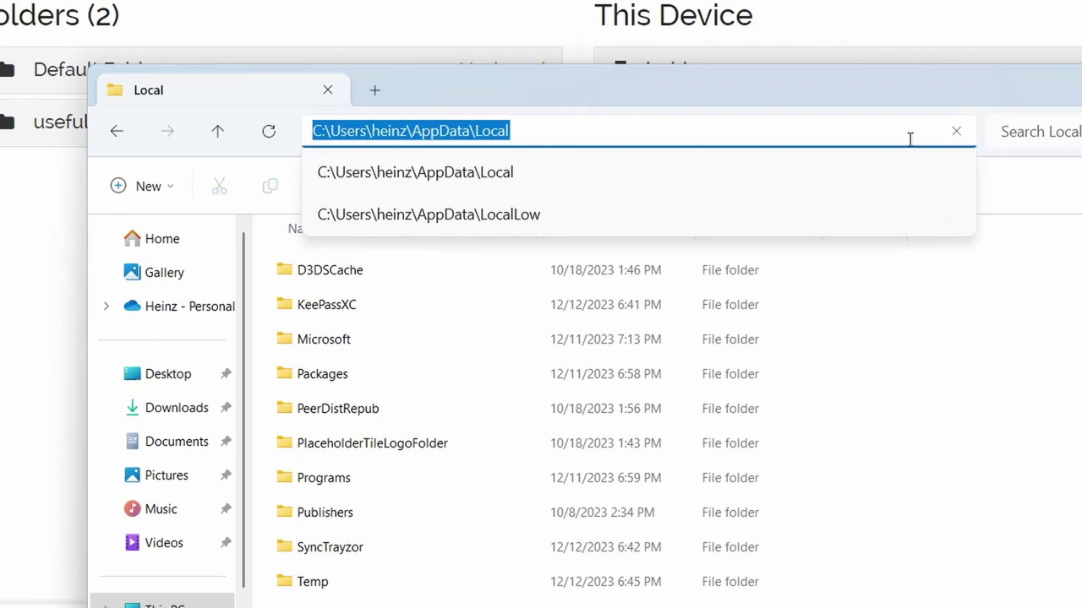
Navigate File Explorer to %localappdata% and bring the Syncthing folder into view
type("%")
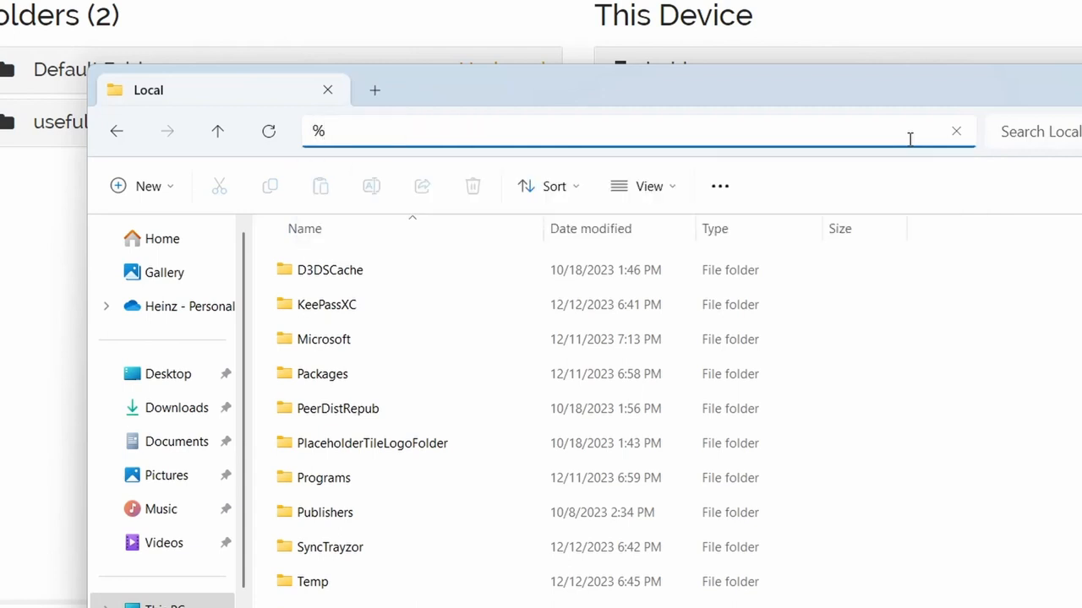
type("local")
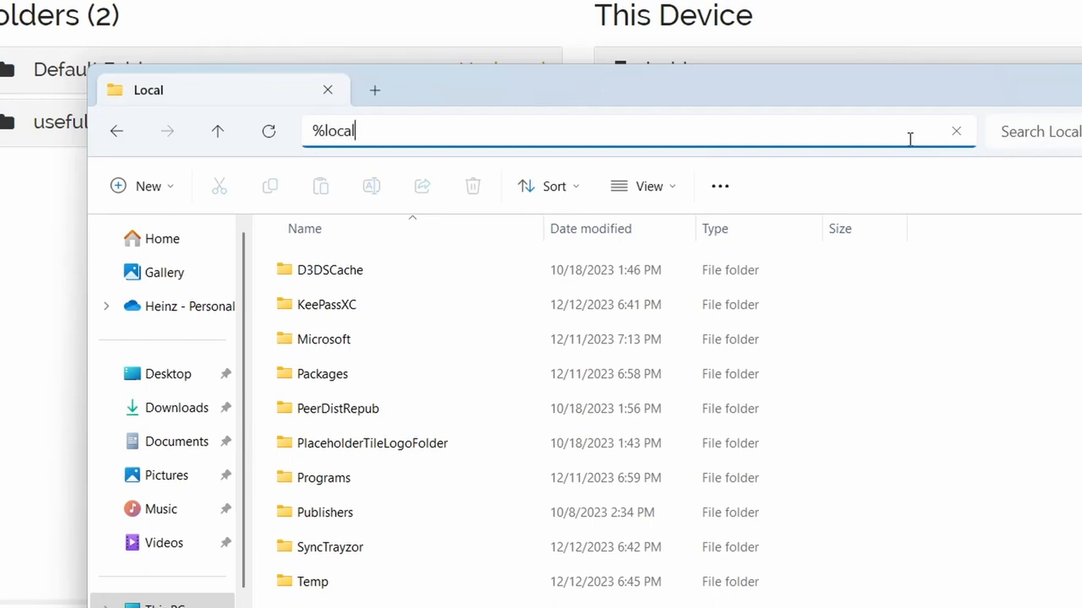
type("appdata%")
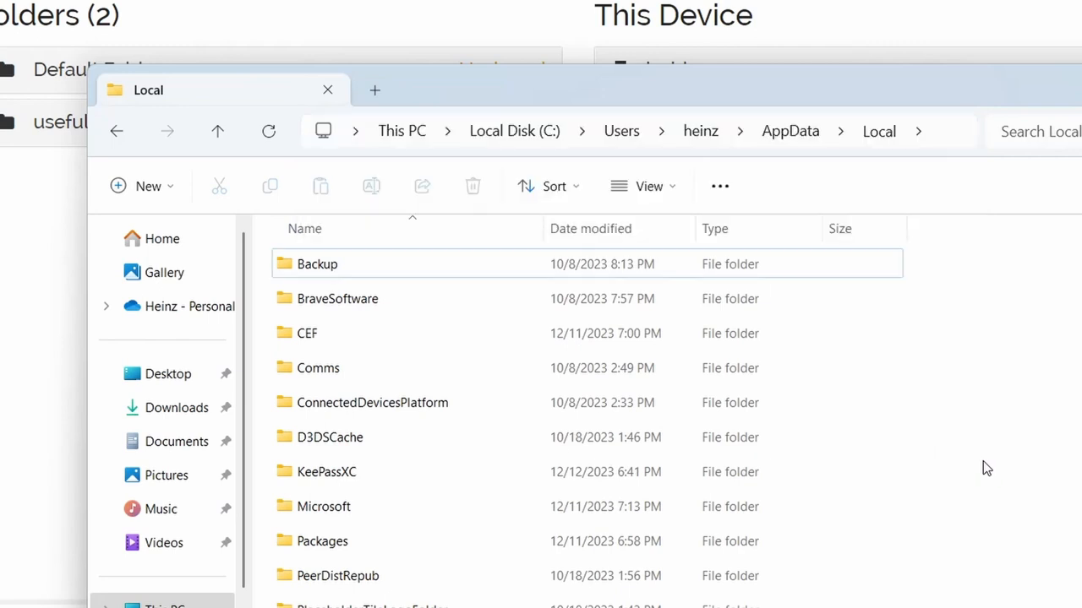
scroll("down", 3)
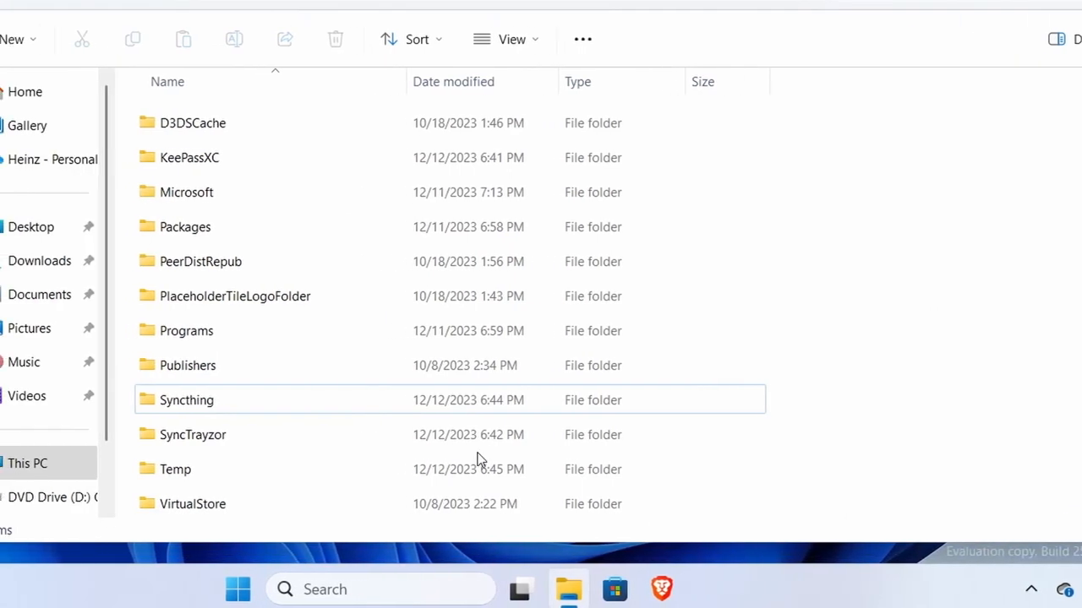
Copy the Syncthing folder and paste it into the empty Documents folder as a backup
right_click(252, 400)
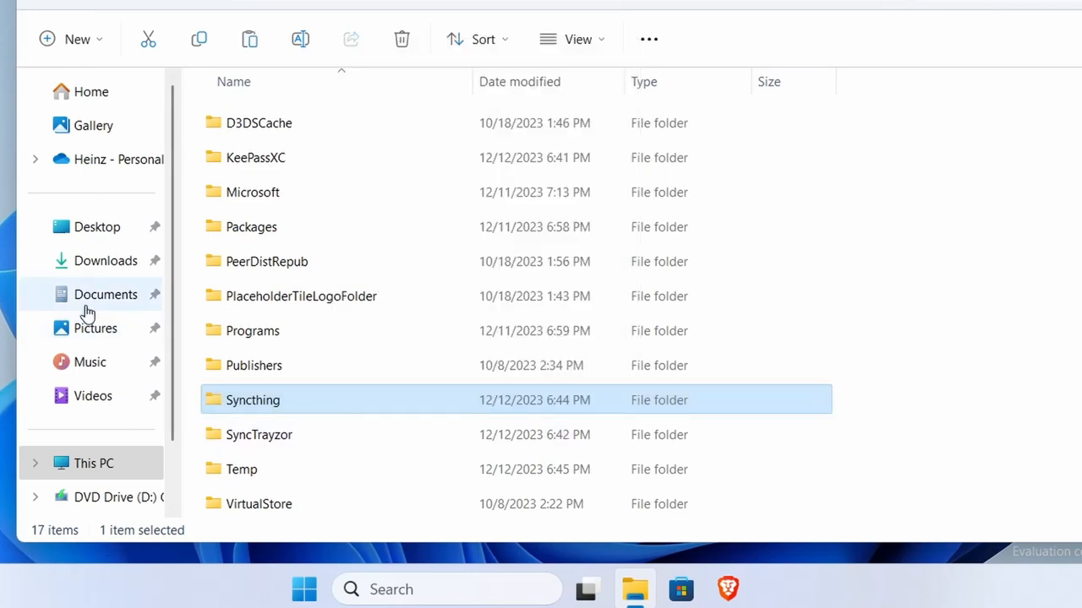
right_click(313, 135)
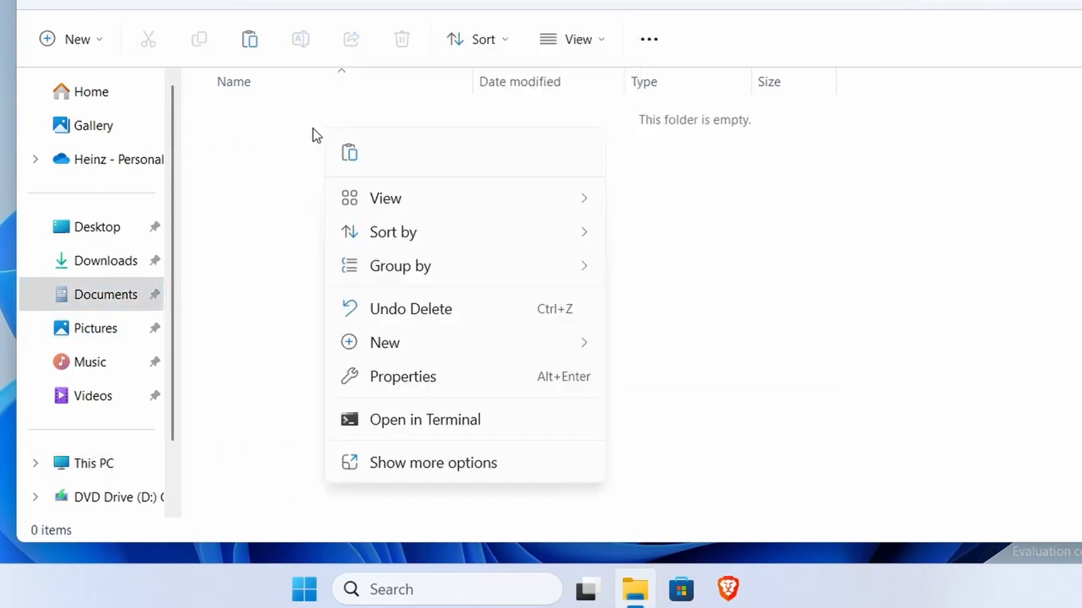
left_click(410, 308)
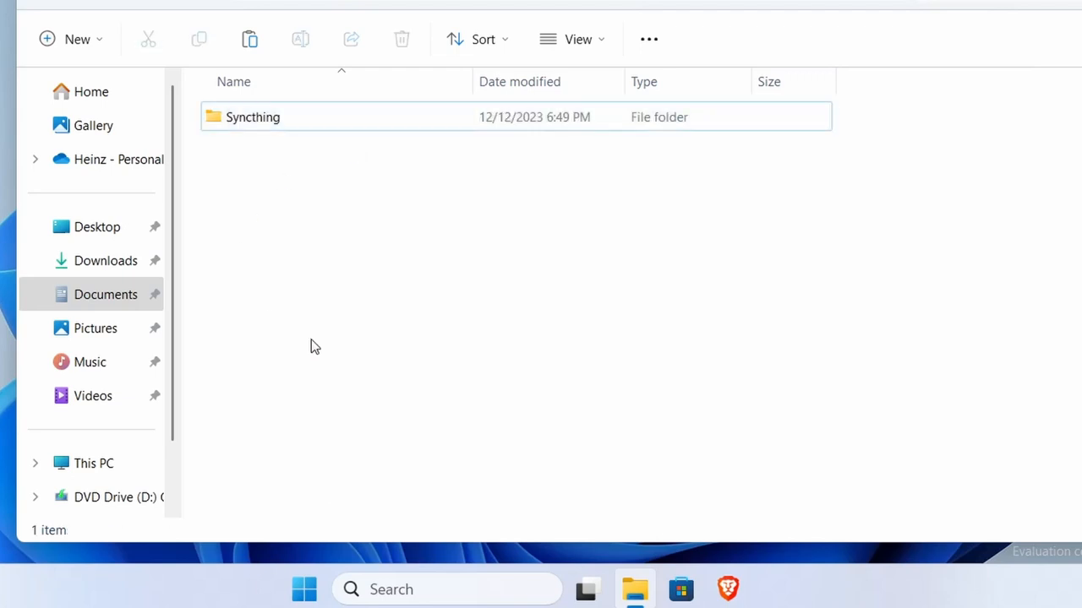
mouse_move(641, 311)
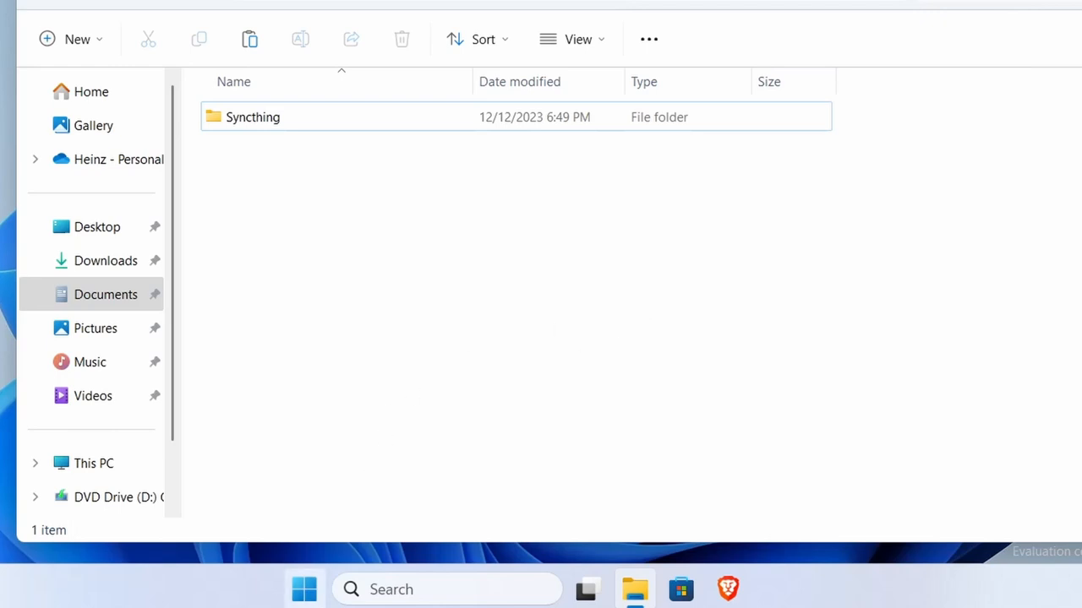
Start an administrator Windows Terminal session, approving the UAC prompt
right_click(303, 589)
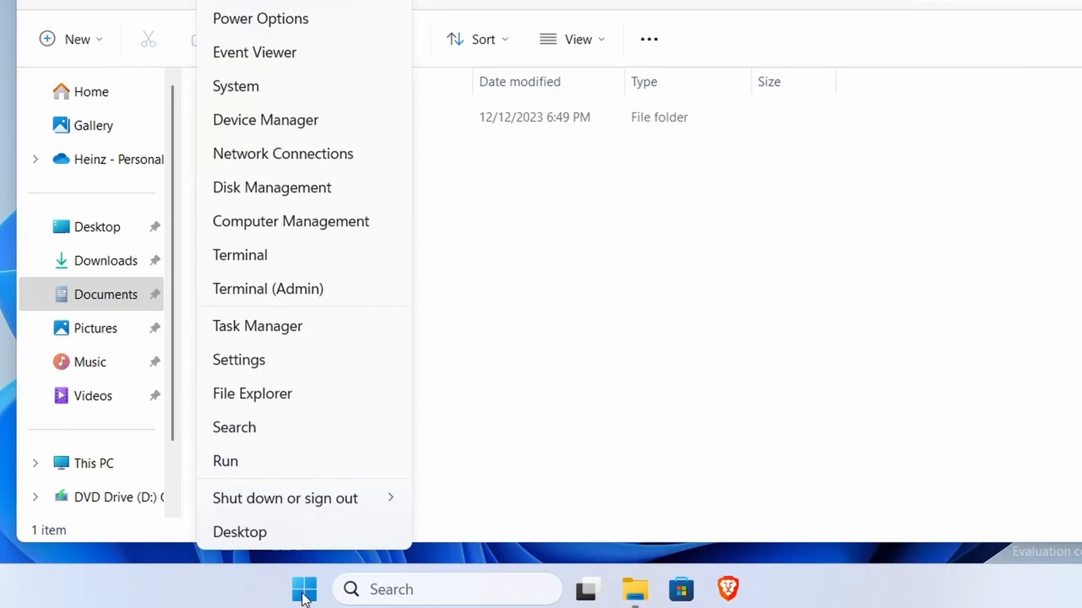
left_click(239, 531)
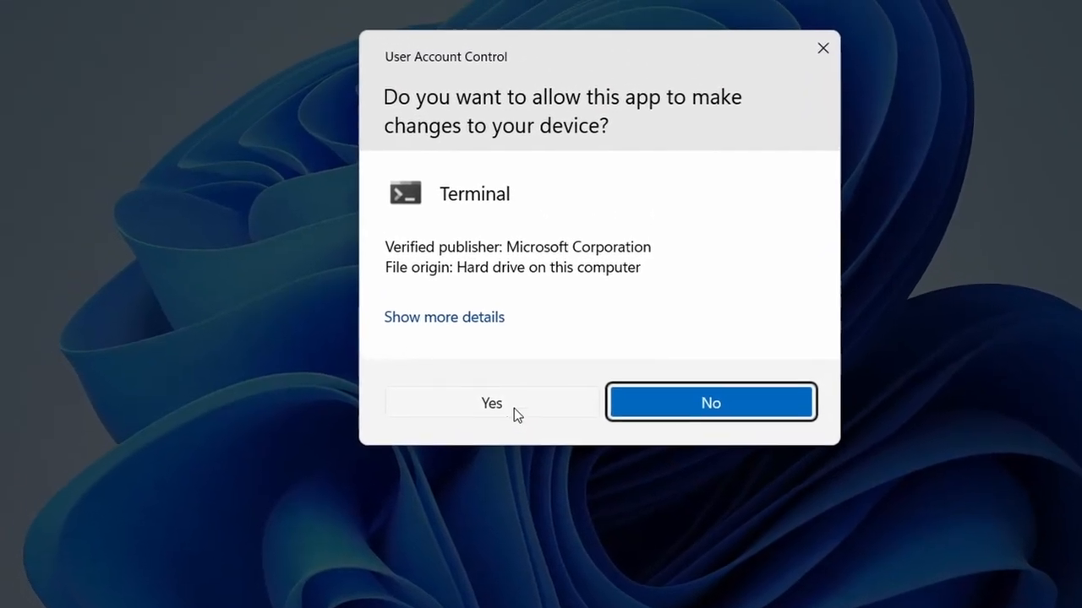
left_click(491, 402)
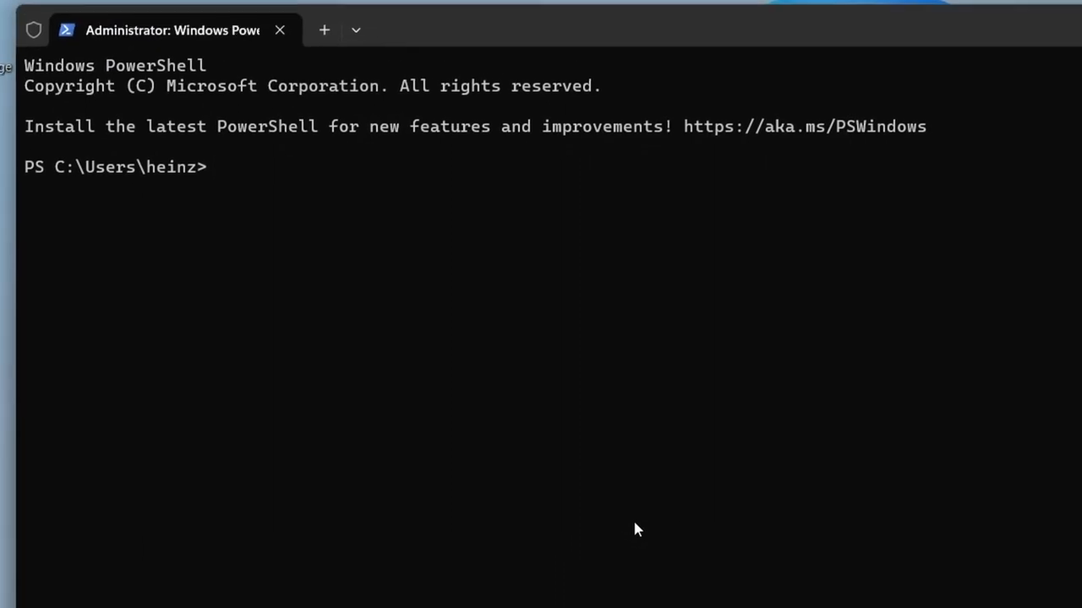
Run 'winget remove synctrayzor' to uninstall SyncTrayzor
type("winget remo")
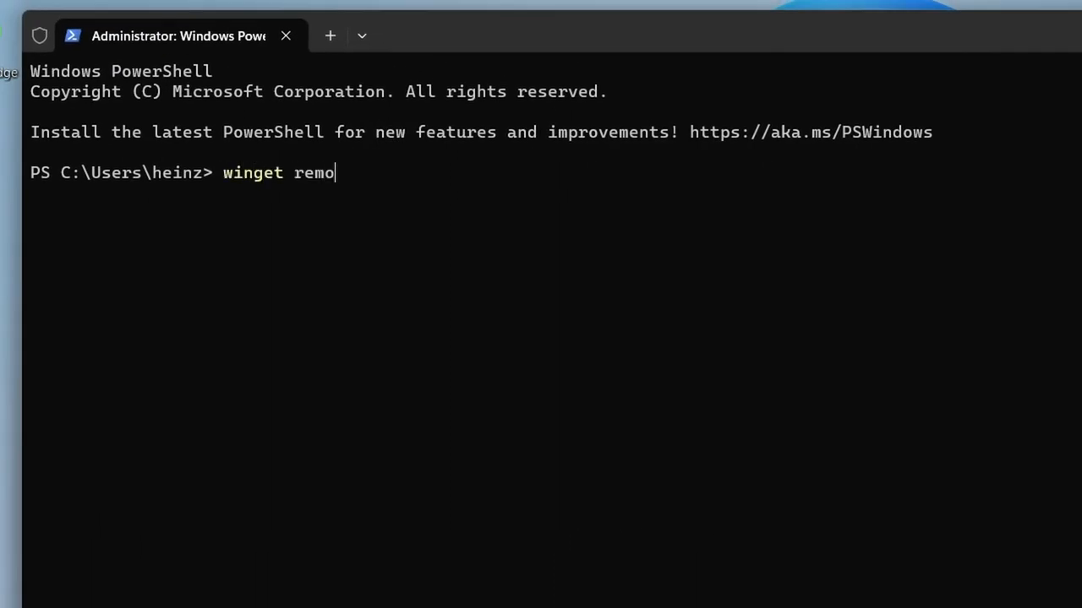
type("ve sync")
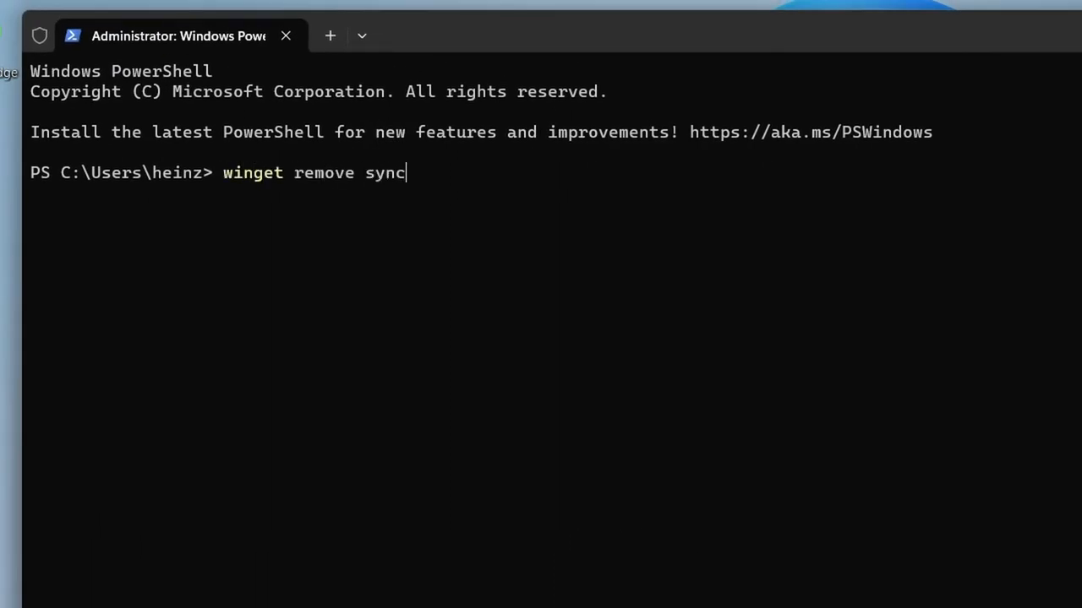
type("trayz")
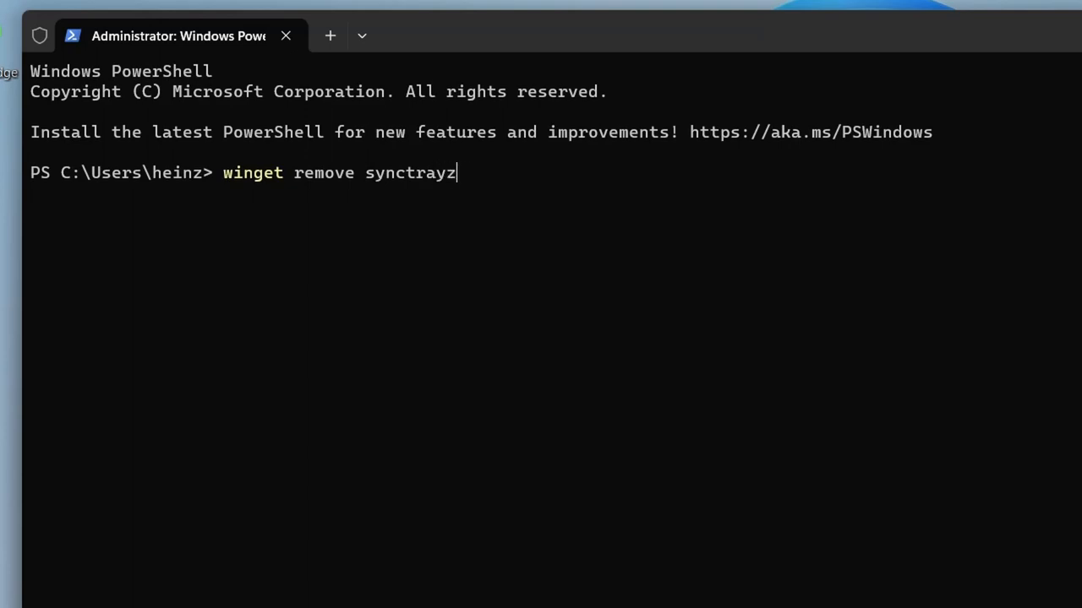
key("Return")
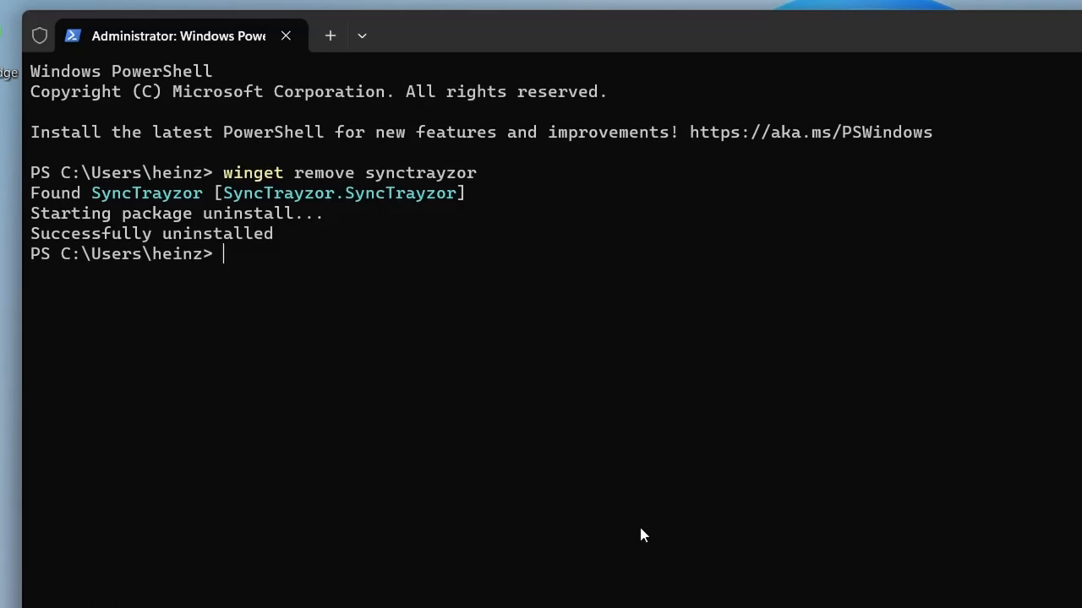
mouse_move(687, 445)
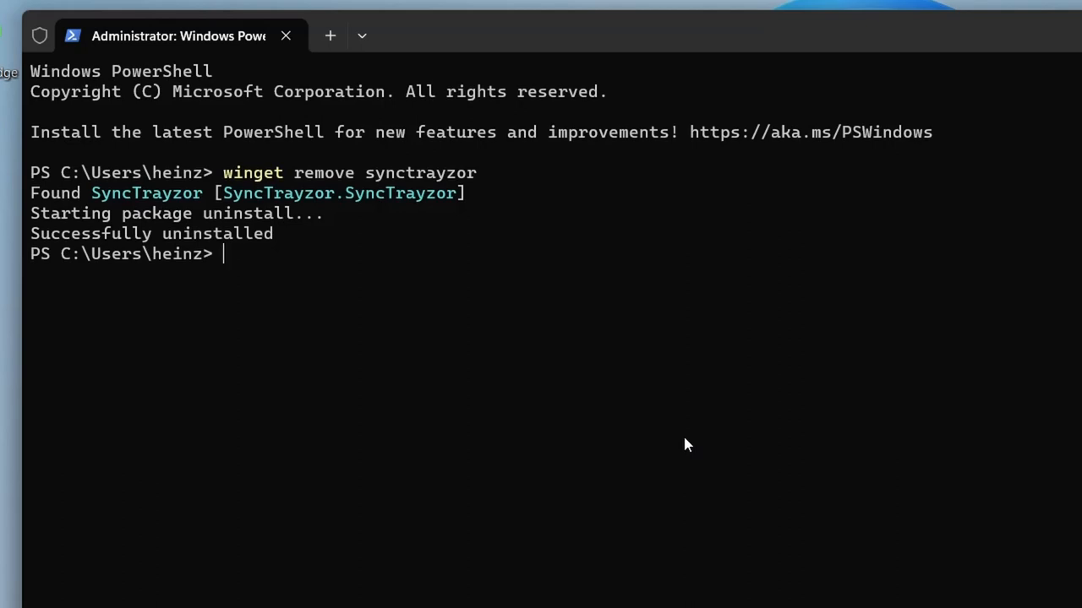
Run 'winget install syncthingtray' to install SyncthingTray 1.4.1
type("winget")
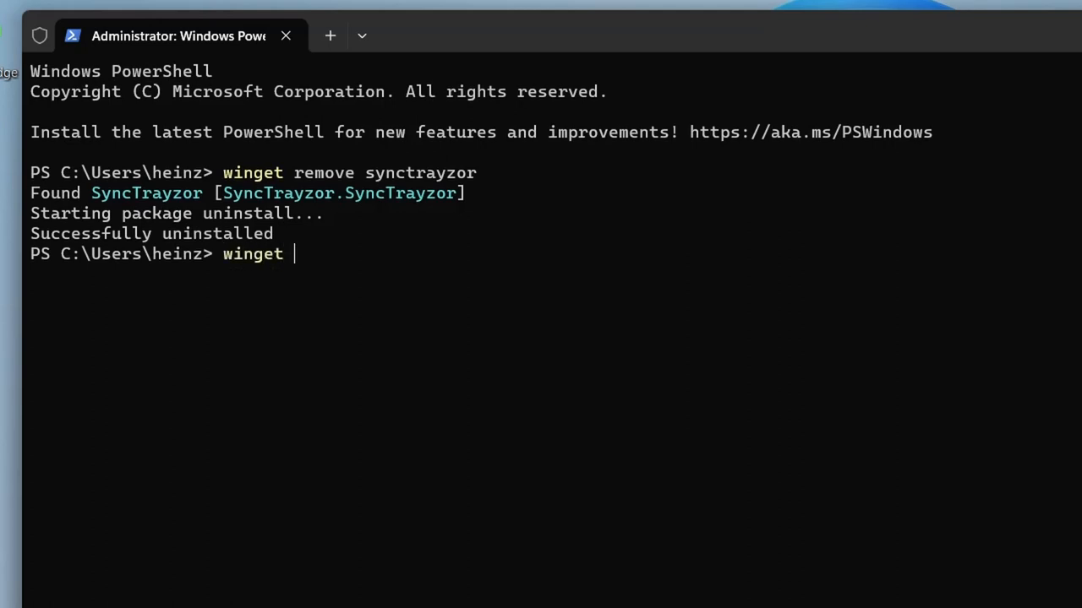
type("install")
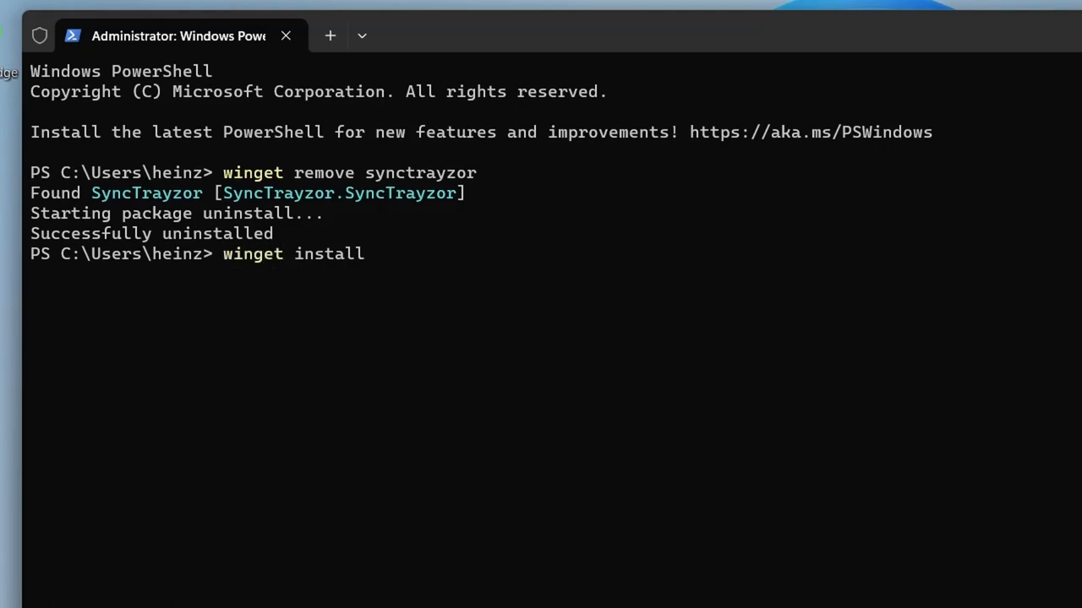
type("syncthing")
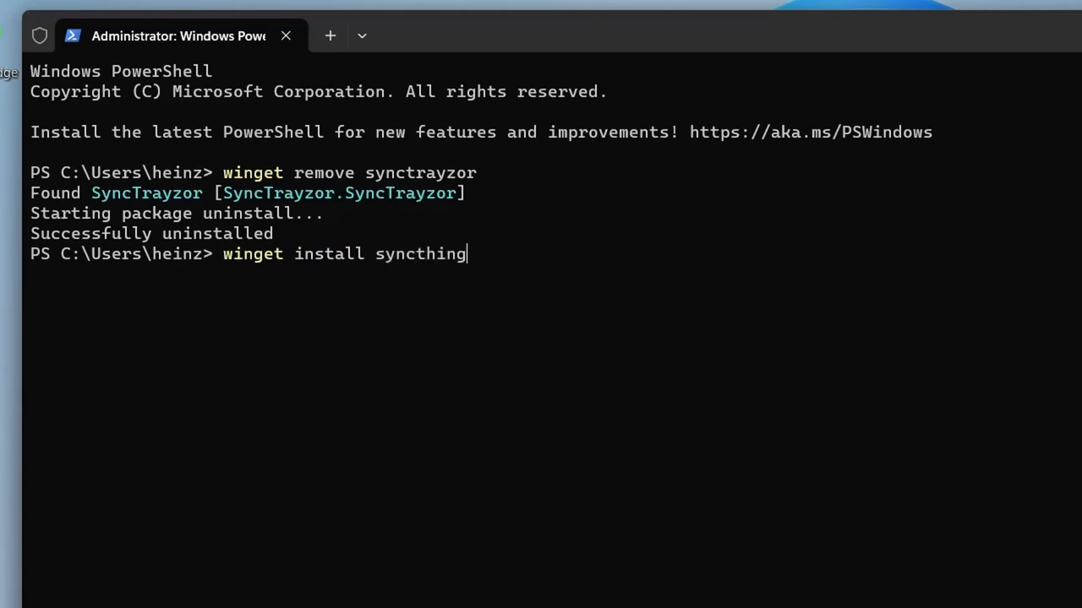
type("tray")
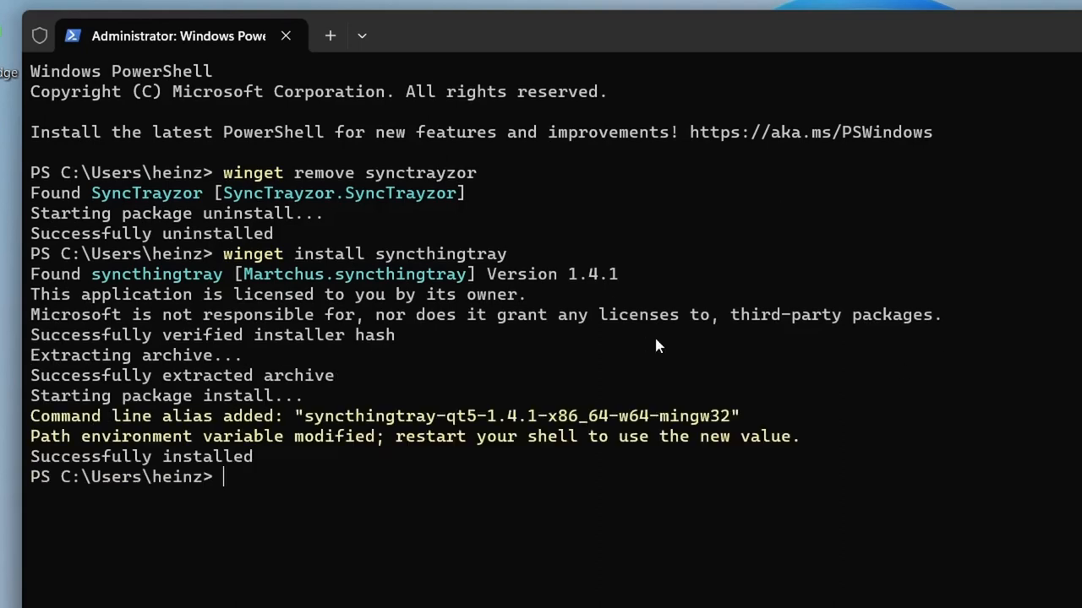
mouse_move(729, 326)
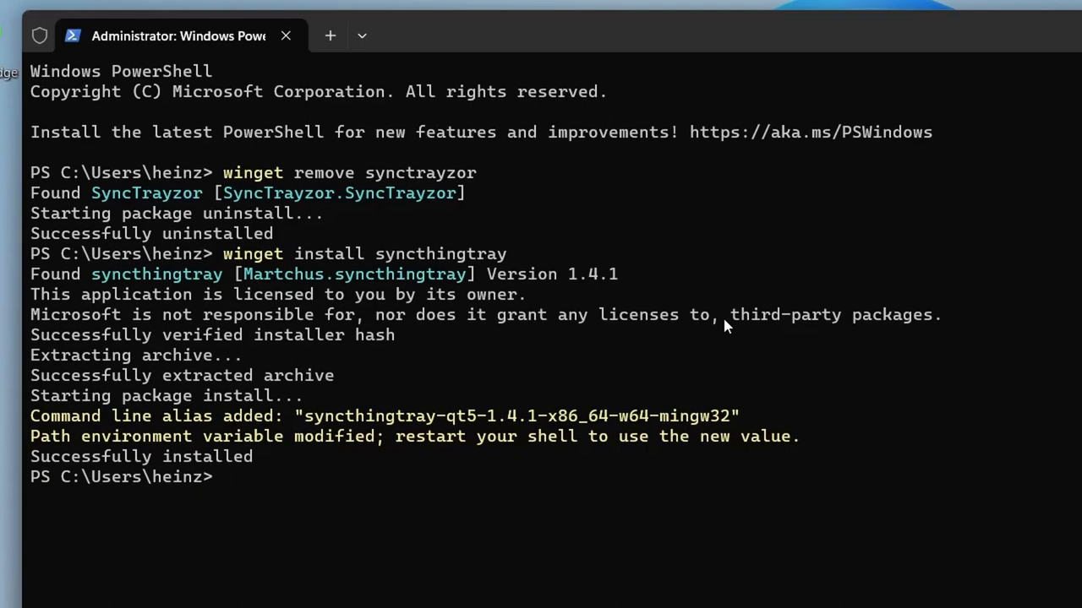
mouse_move(961, 535)
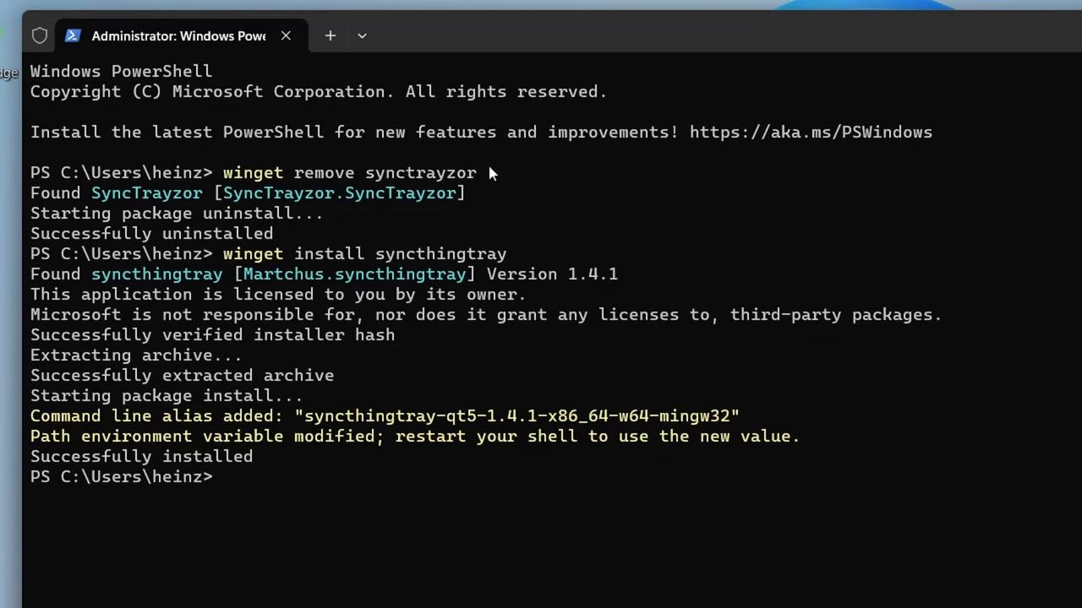
Launch syncthingtray-qt5-1.4.1-x86_64-w64-mingw32.exe from a fresh PowerShell session
left_click(330, 36)
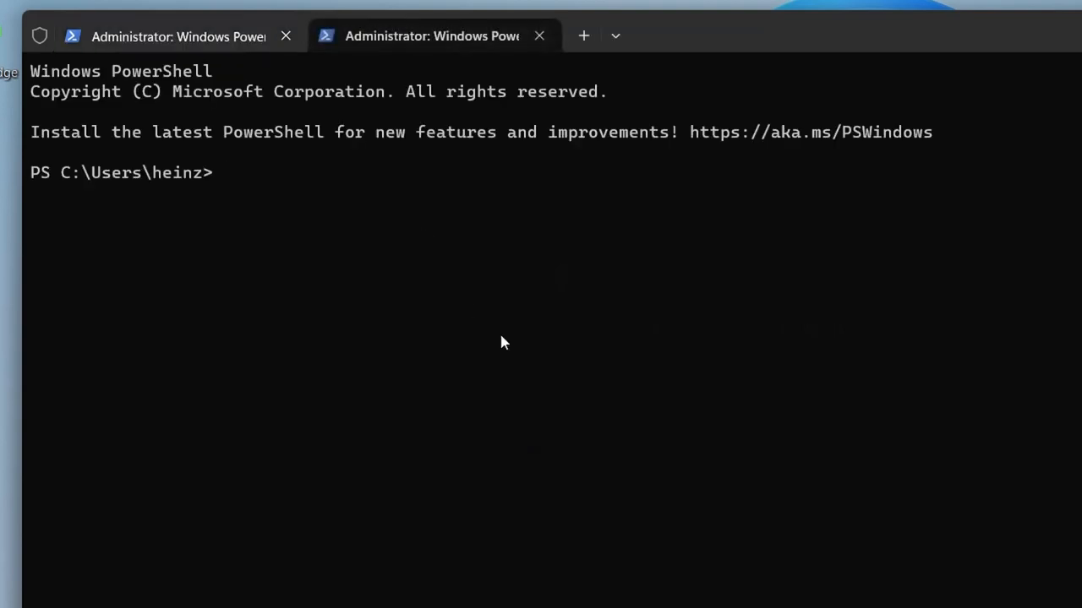
type("s")
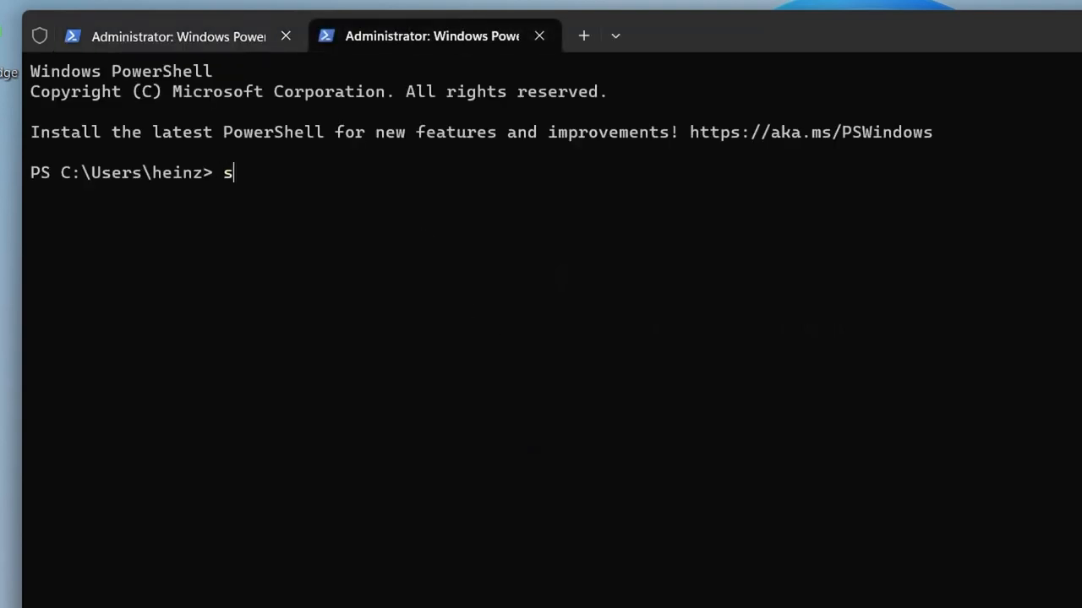
type("y")
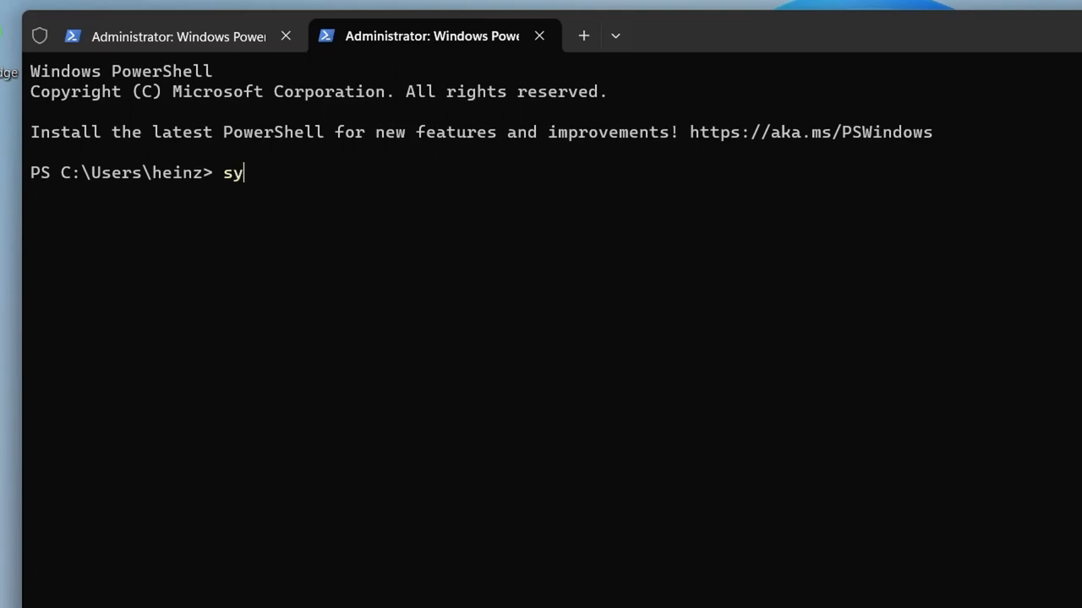
type("ncthing")
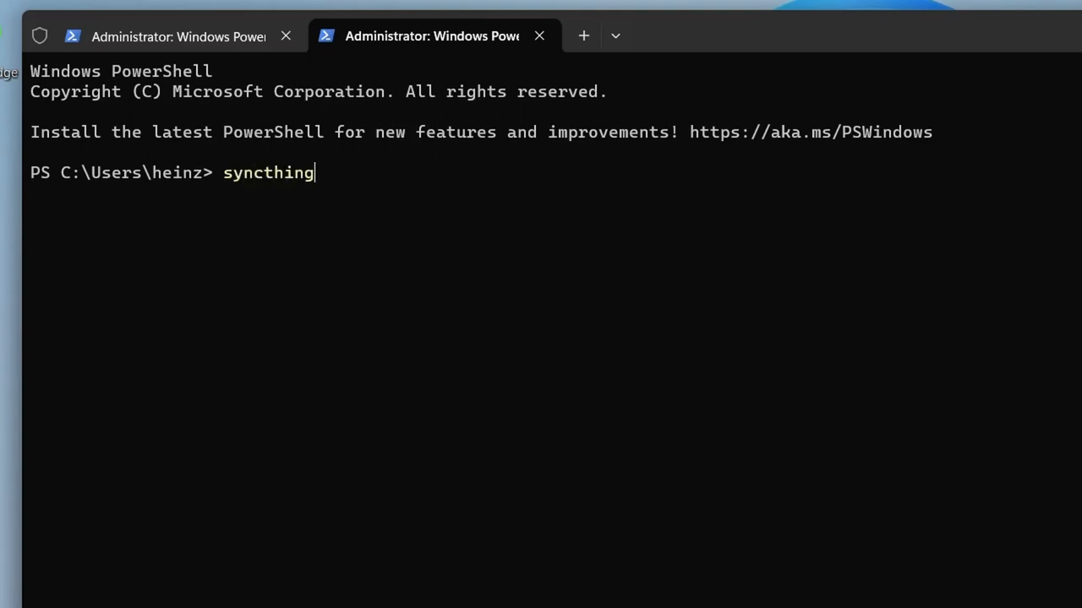
type("tray-qt5-1.4.1-x86_64-w64-mingw32.exe")
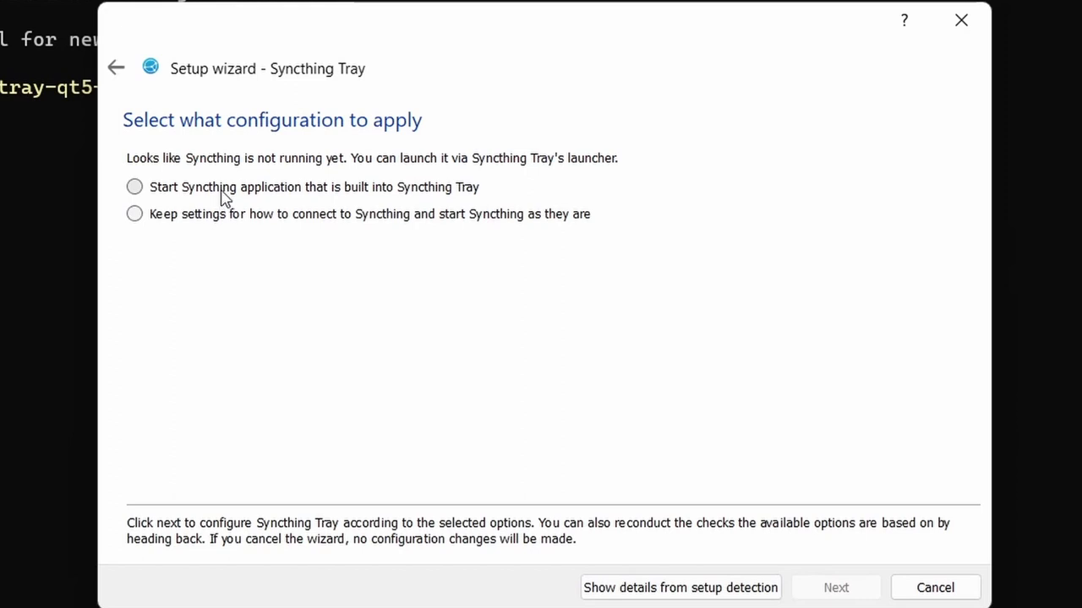
Choose 'Start Syncthing application that is built into Syncthing Tray' and apply the configuration
left_click(134, 186)
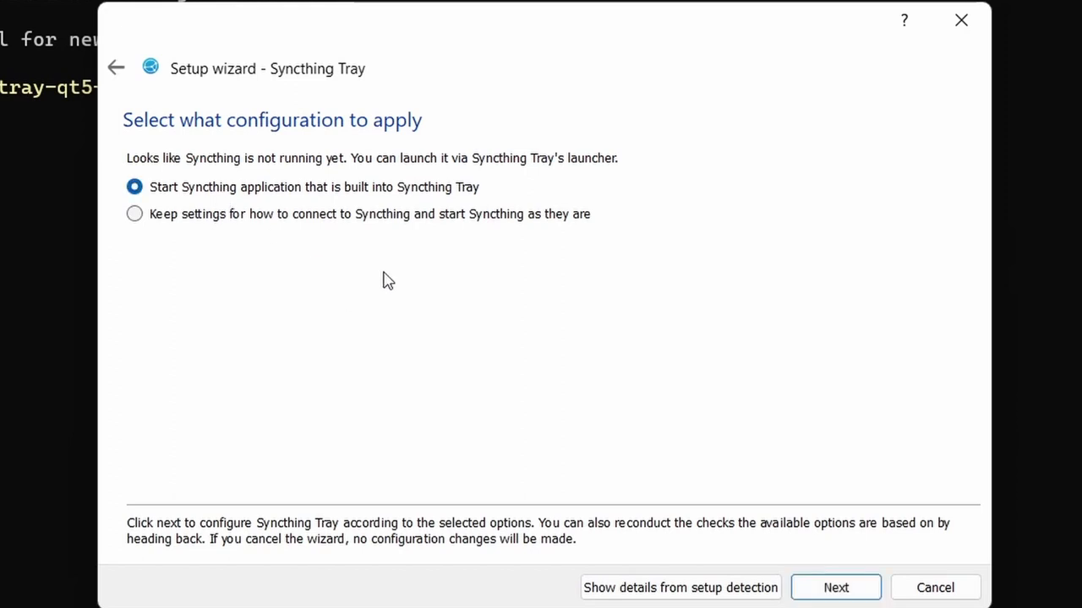
left_click(834, 587)
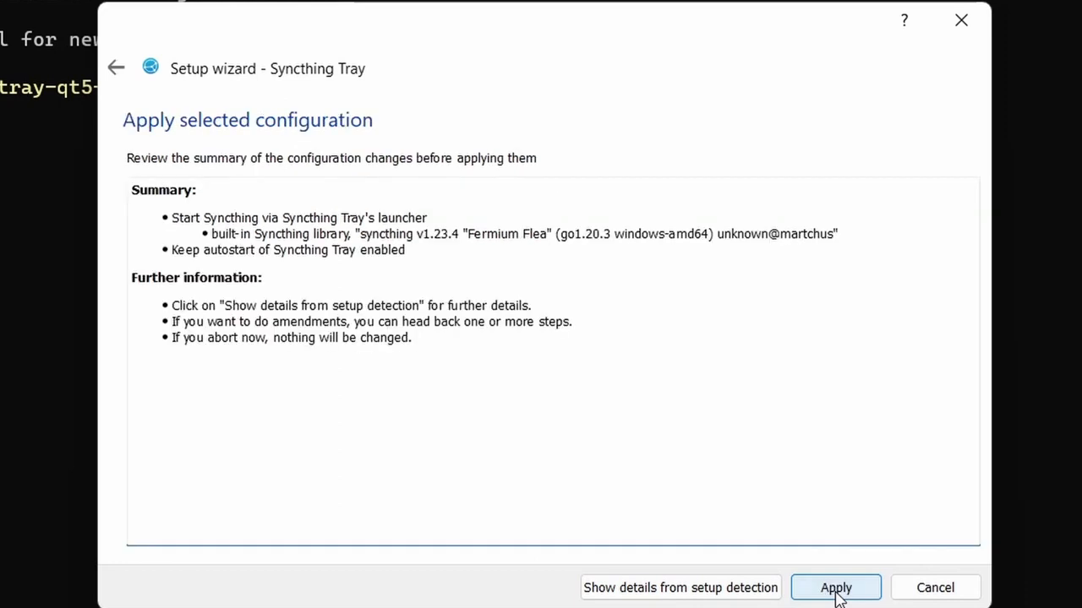
left_click(835, 587)
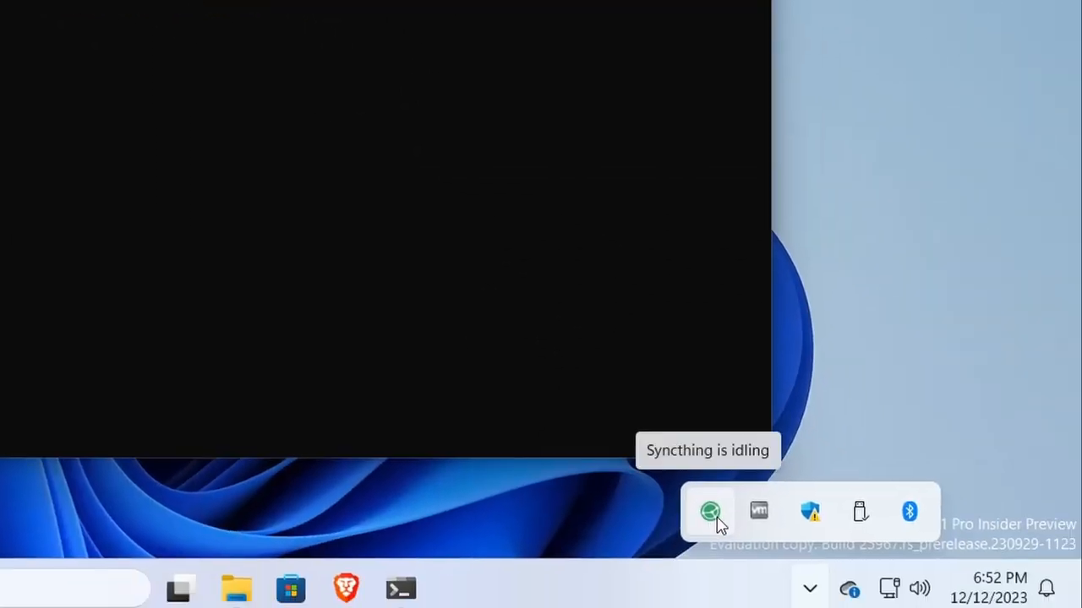
Show the Syncthing Tray status overview and expand the usefulvid directory's details
left_click(710, 511)
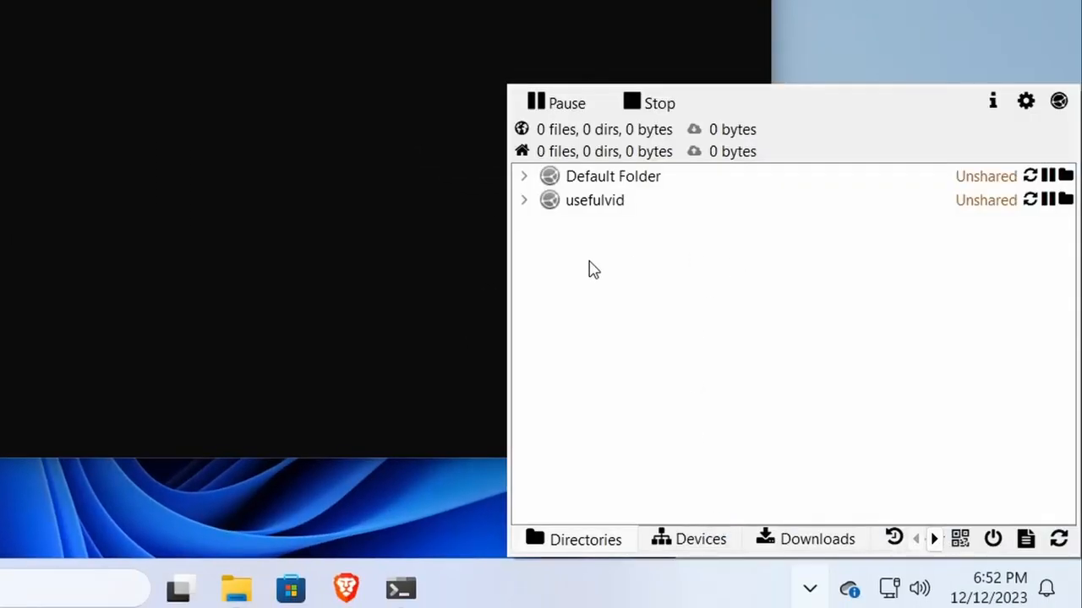
left_click(524, 200)
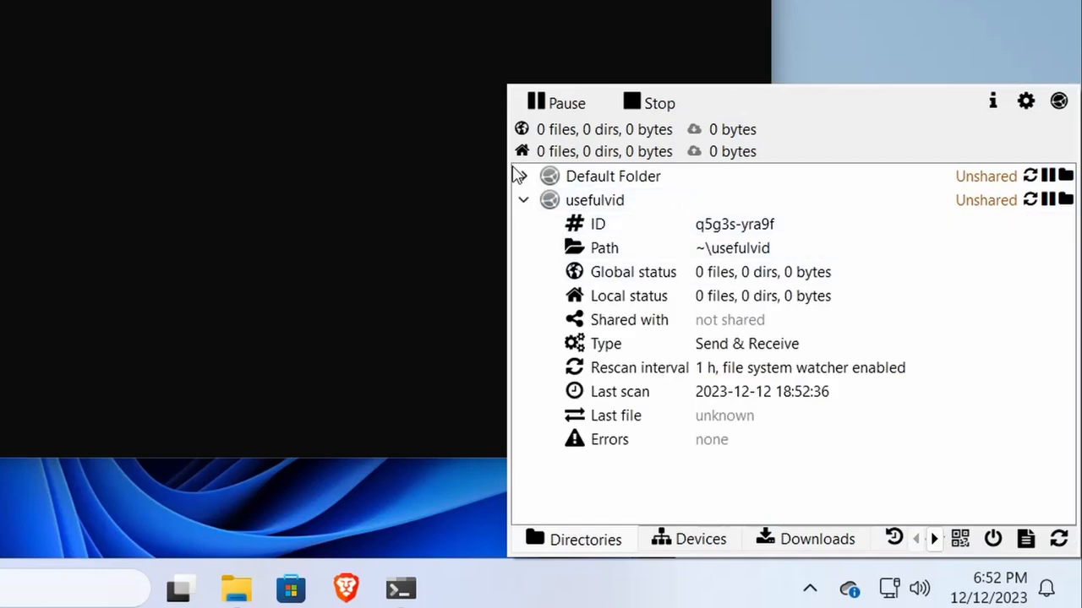
left_click(235, 587)
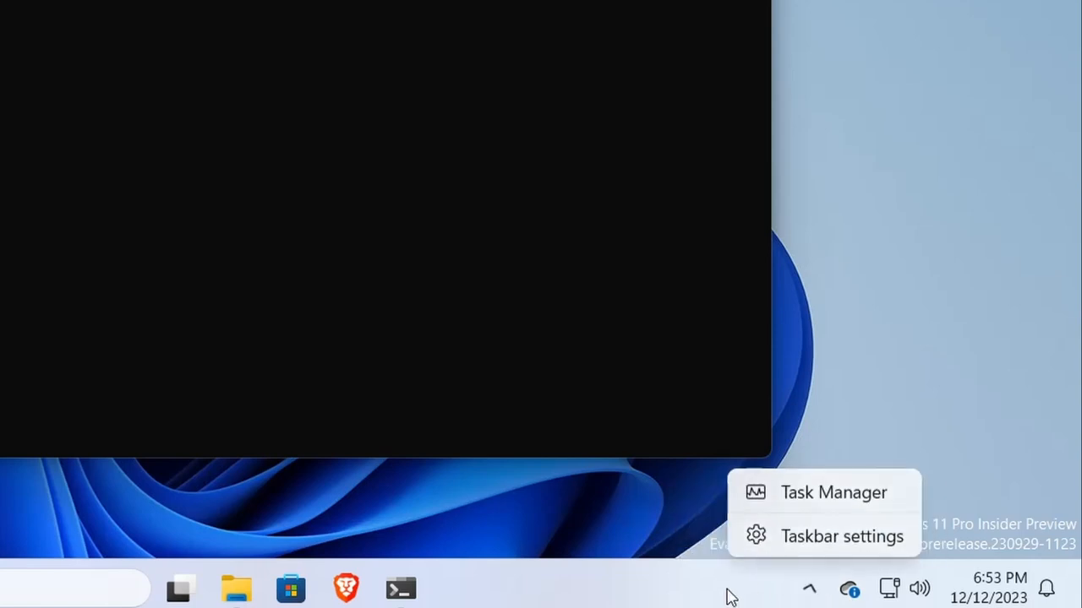
Turn on the Syncthing Tray application icon under Other system tray icons so it stays visible
left_click(841, 536)
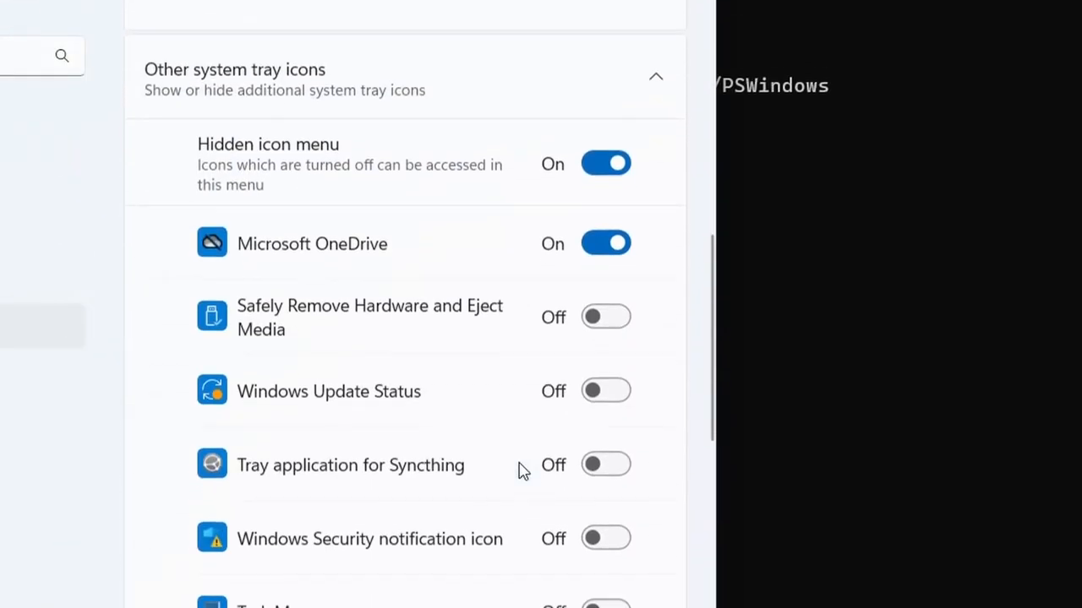
scroll("down", 3)
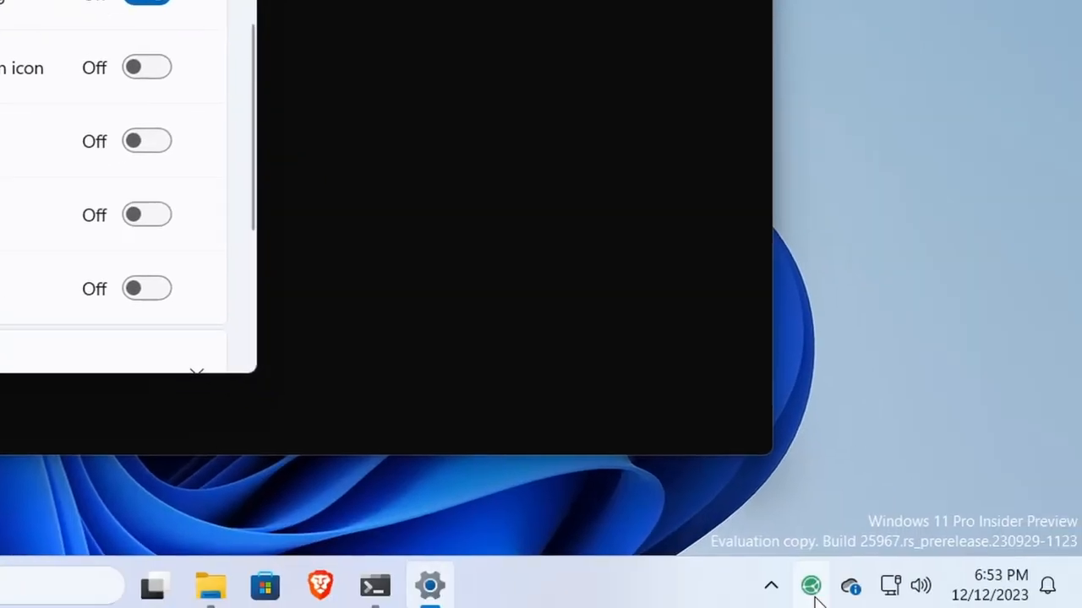
left_click(810, 585)
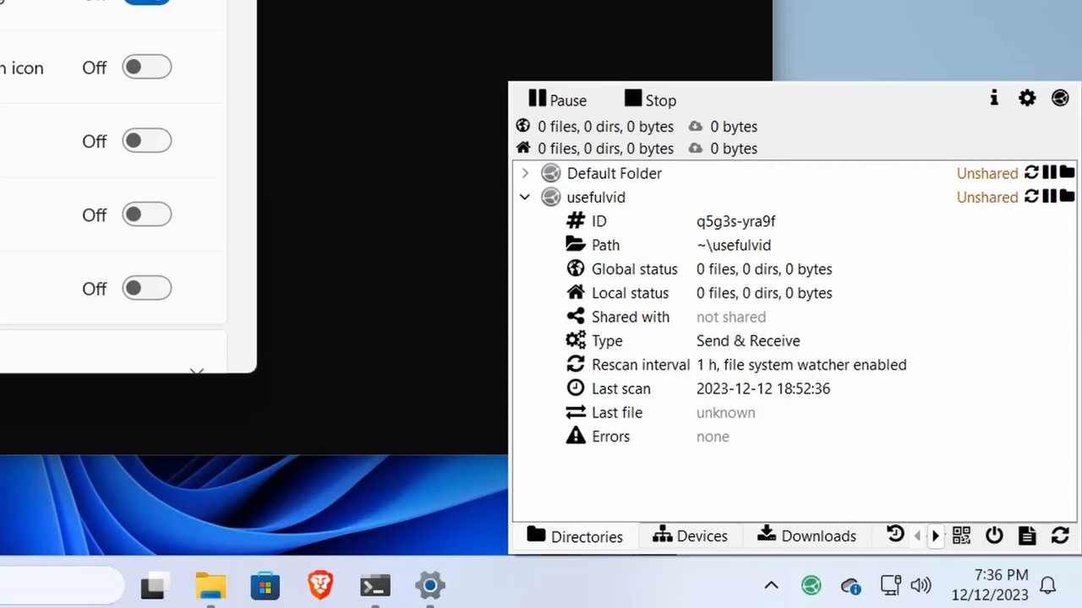
mouse_move(1073, 142)
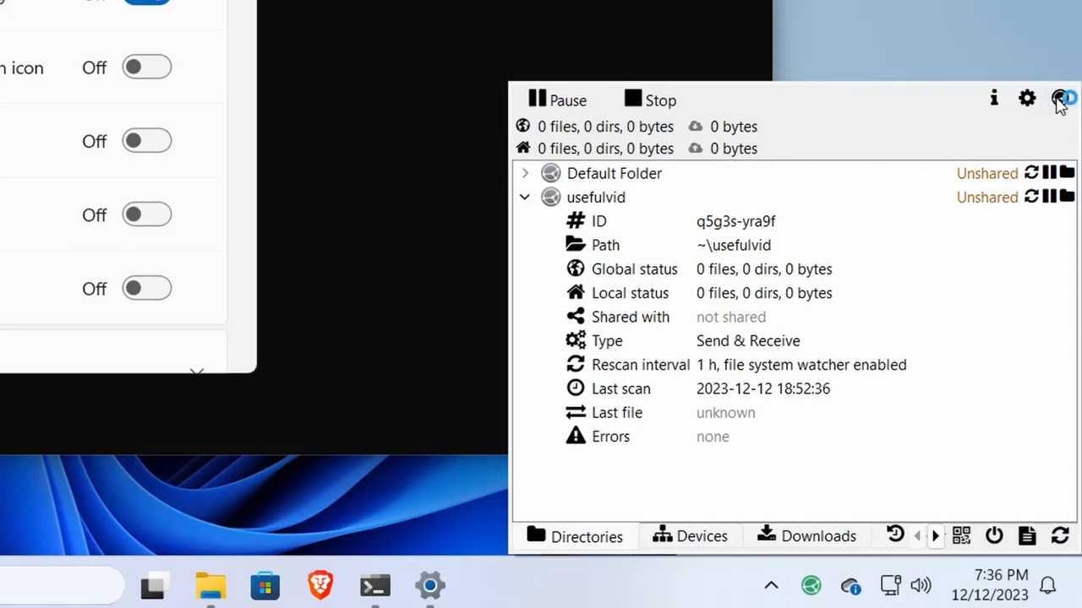
Set Web view to 'Chromium-based browser in app mode', leaving the custom launch command empty
left_click(1063, 98)
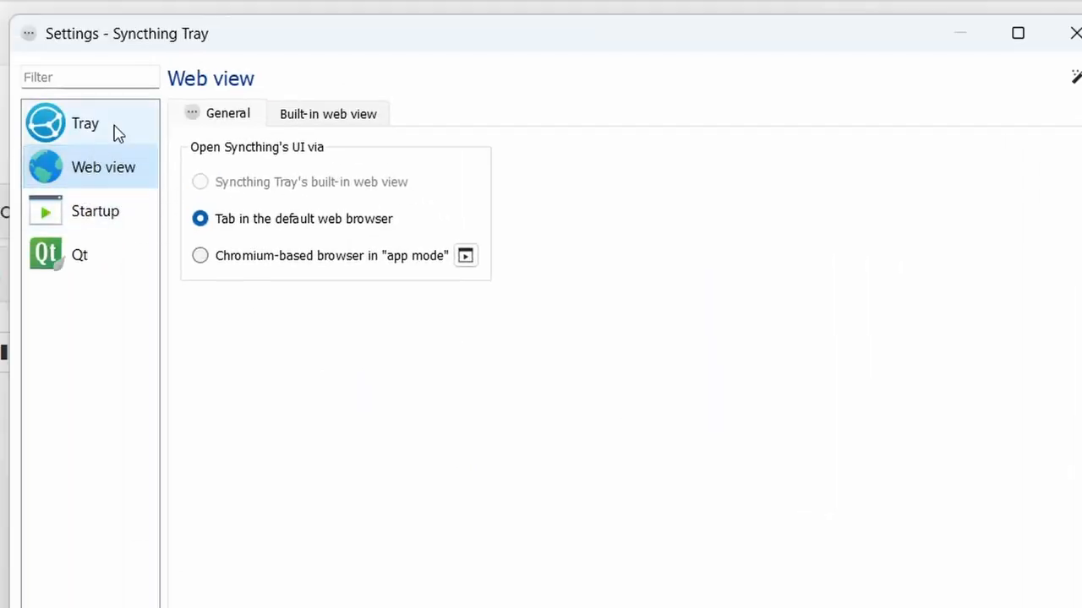
mouse_move(338, 286)
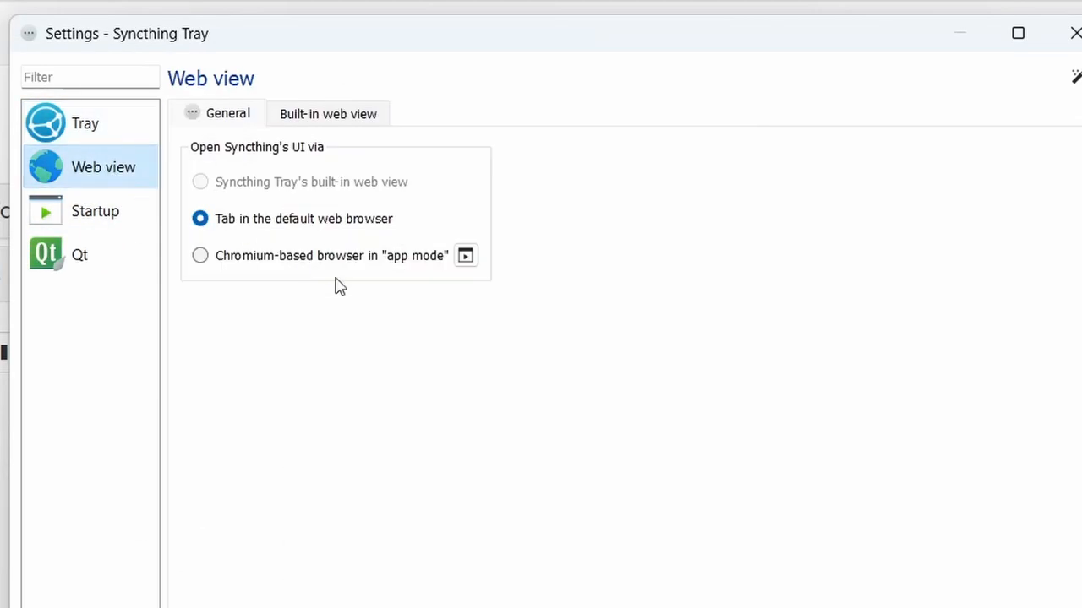
left_click(200, 255)
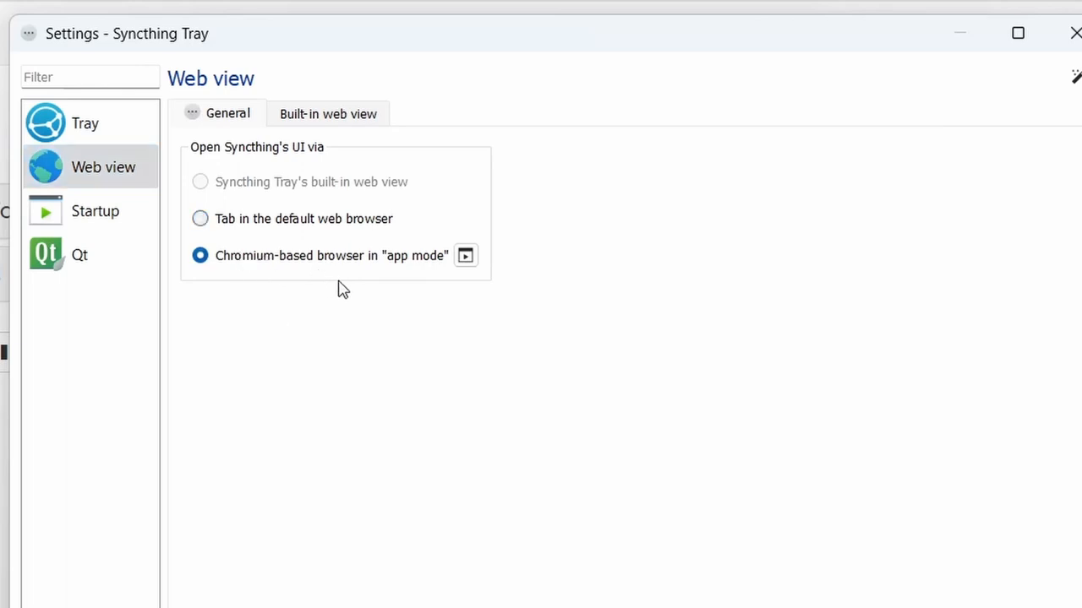
mouse_move(542, 337)
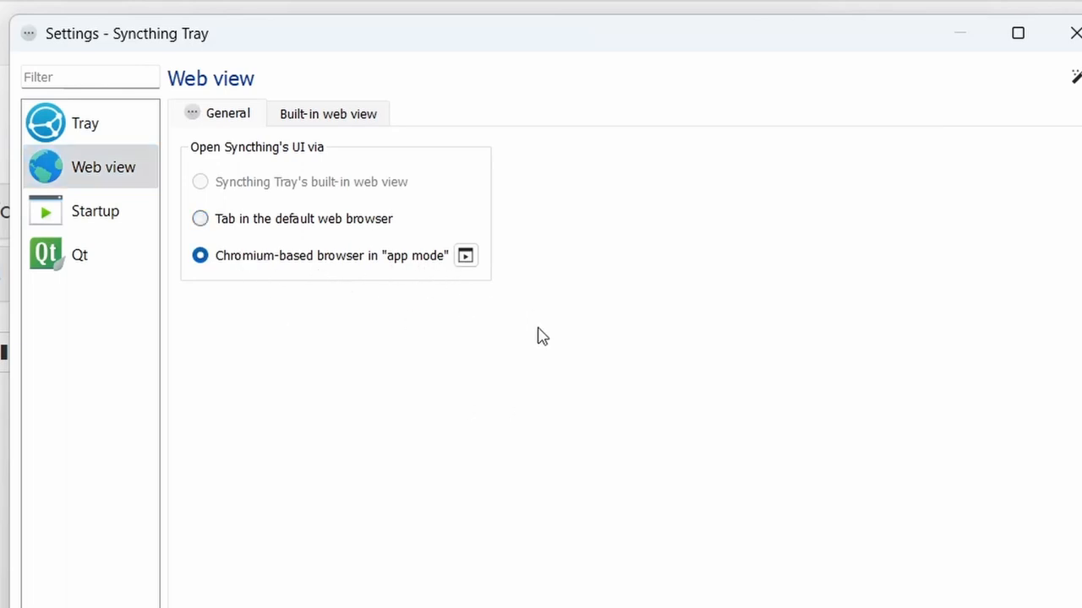
left_click(465, 255)
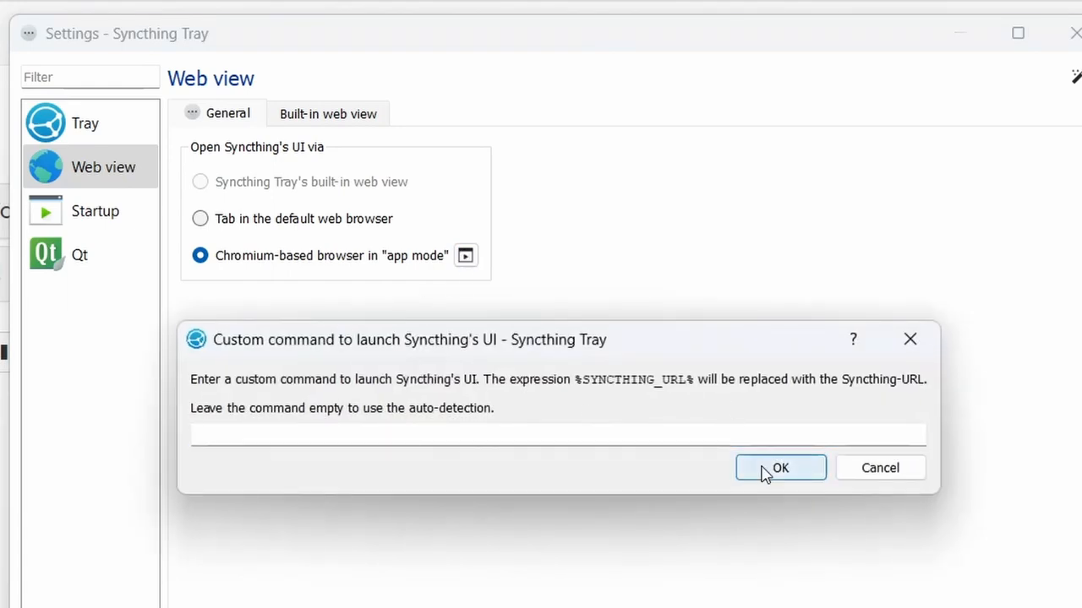
left_click(779, 468)
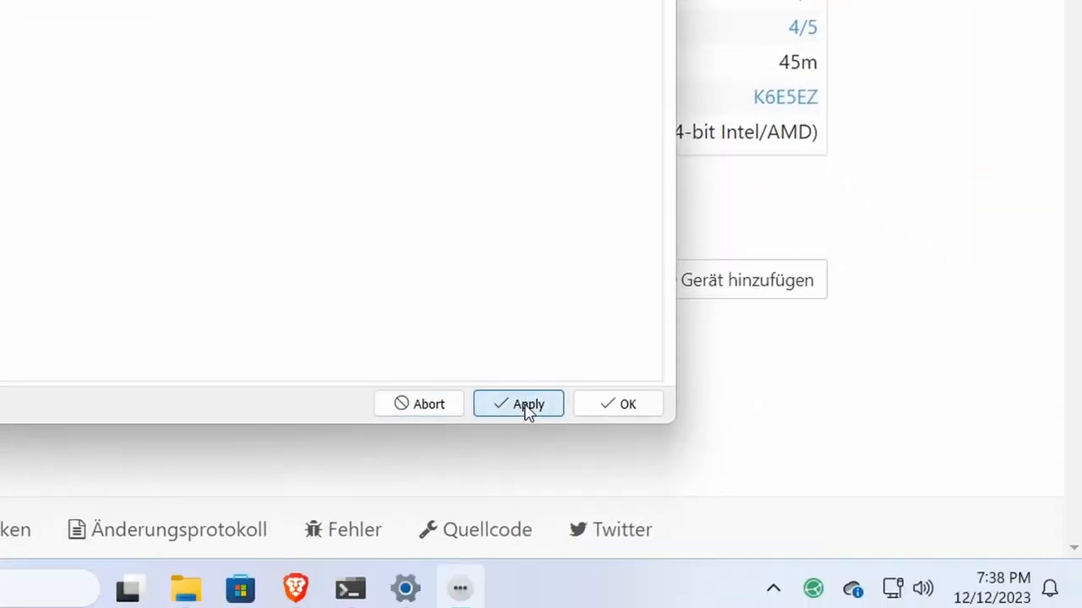
Apply the web view setting so Syncthing's UI runs in its own app-mode window
left_click(813, 589)
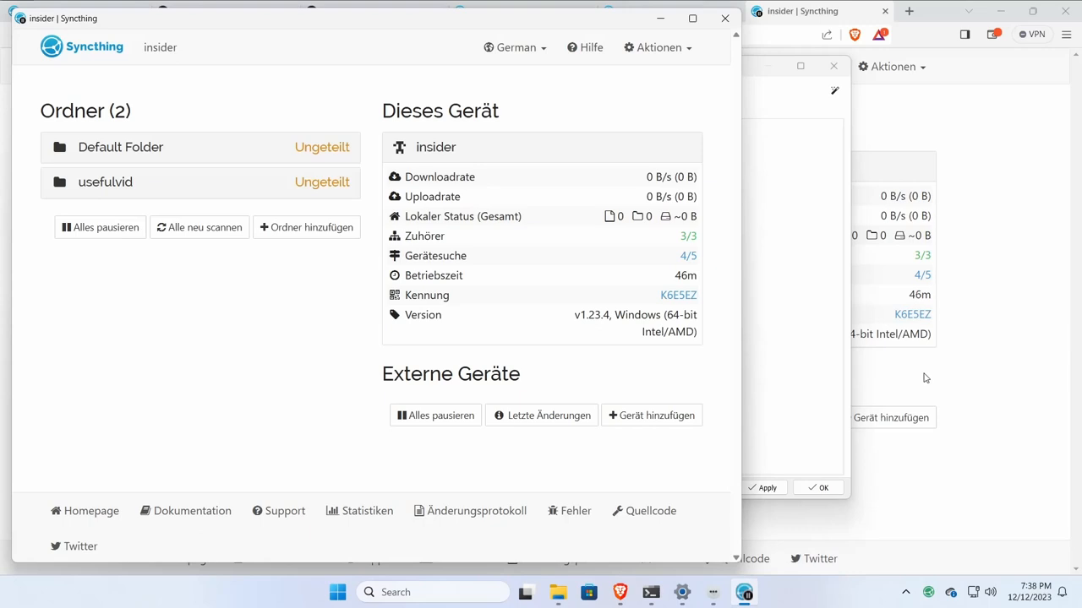
mouse_move(653, 529)
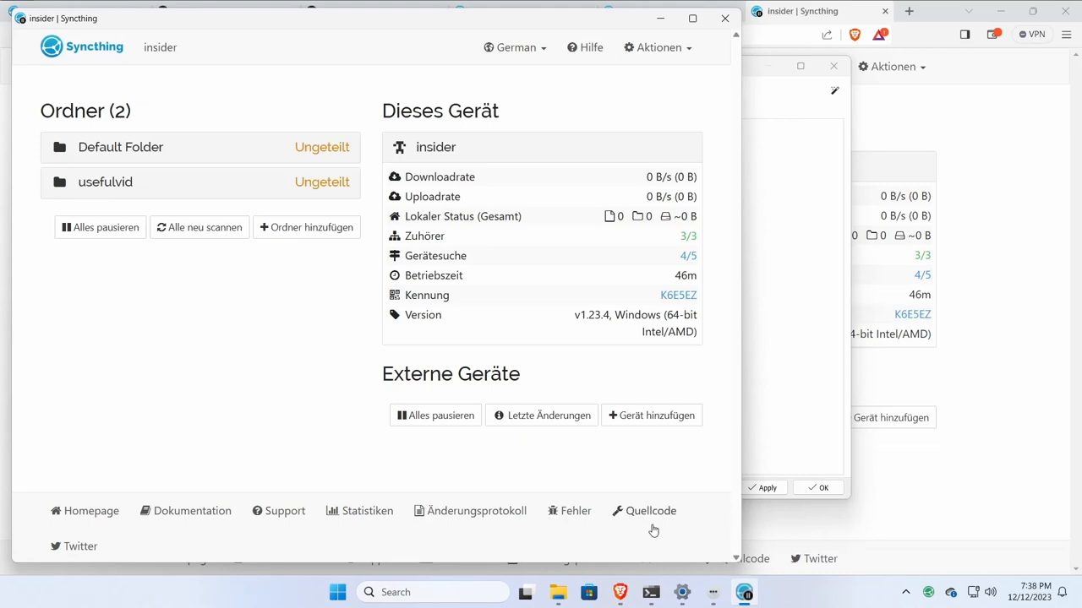